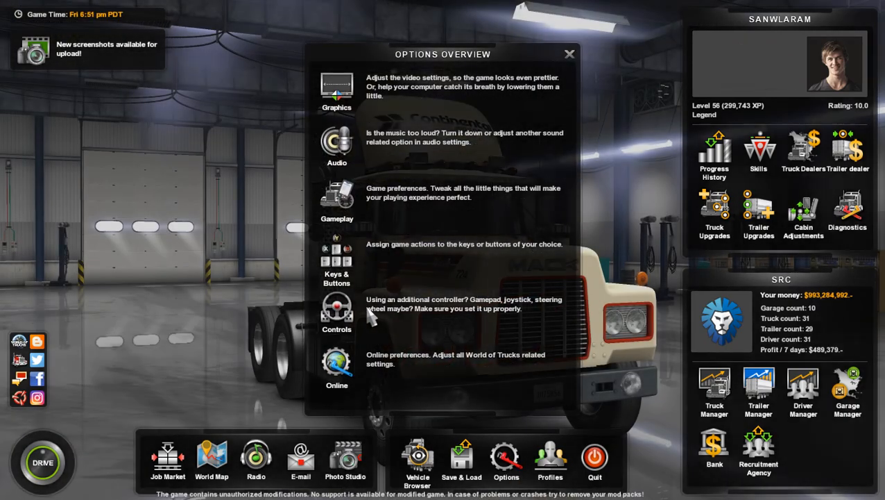
- Open the Controls settings, showing the G27 wheel with H-Shifter transmission
{"action": "left_click", "coordinate": [336, 309]}
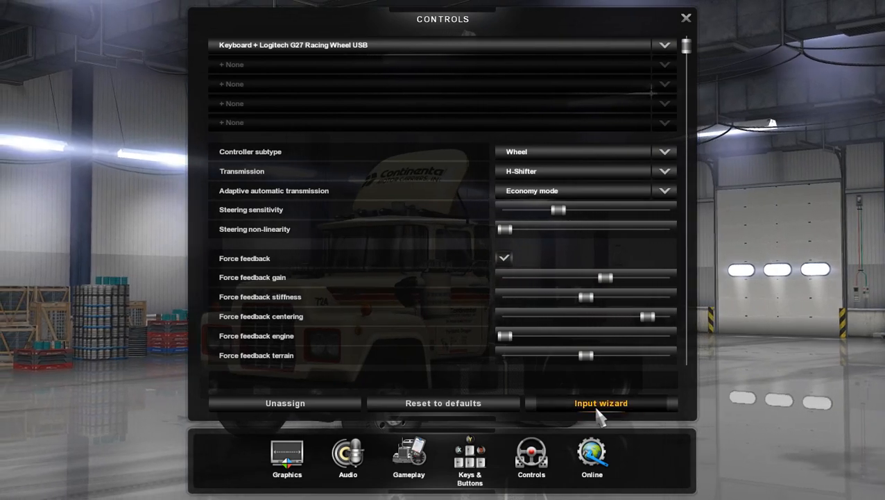
{"action": "left_click", "coordinate": [600, 403]}
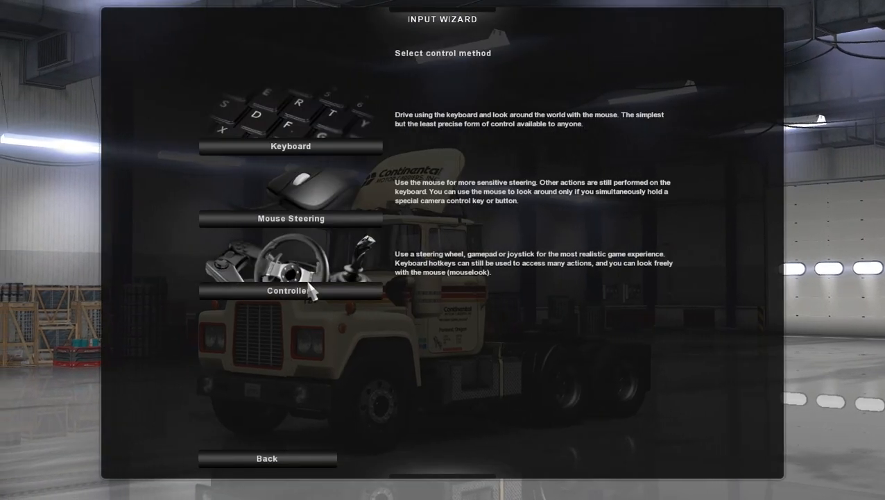
{"action": "left_click", "coordinate": [290, 288]}
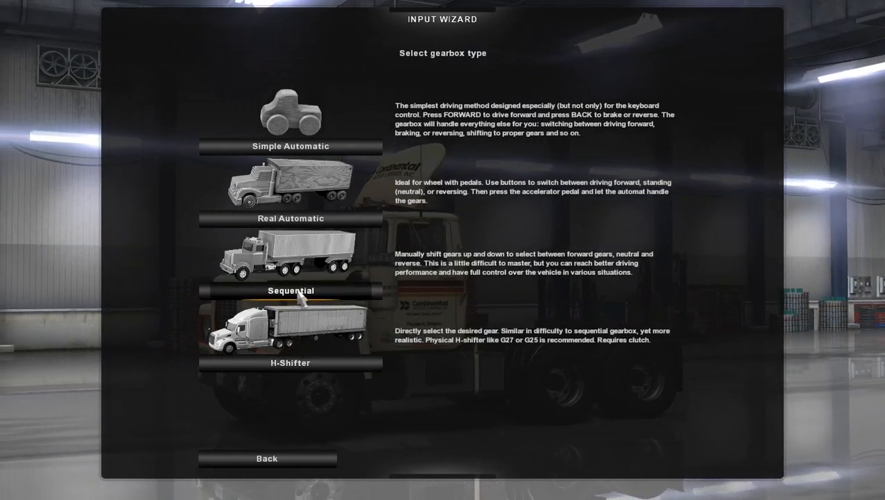
{"action": "mouse_move", "coordinate": [297, 365]}
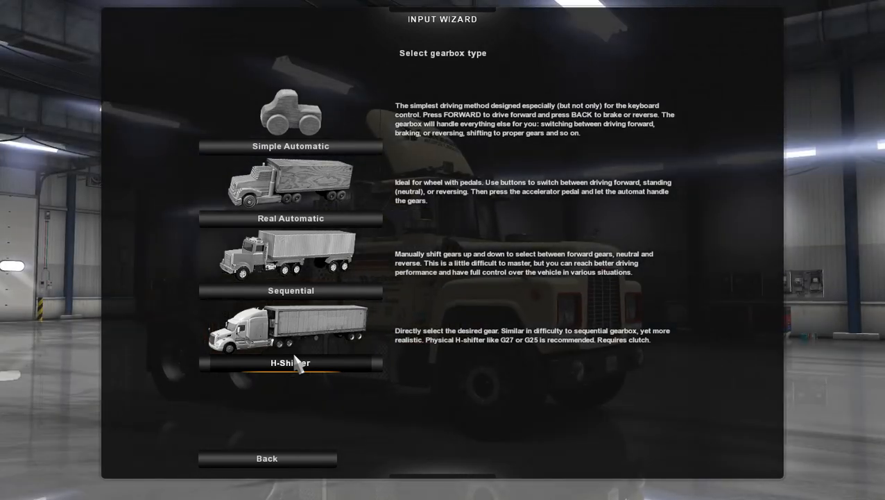
{"action": "left_click", "coordinate": [291, 363]}
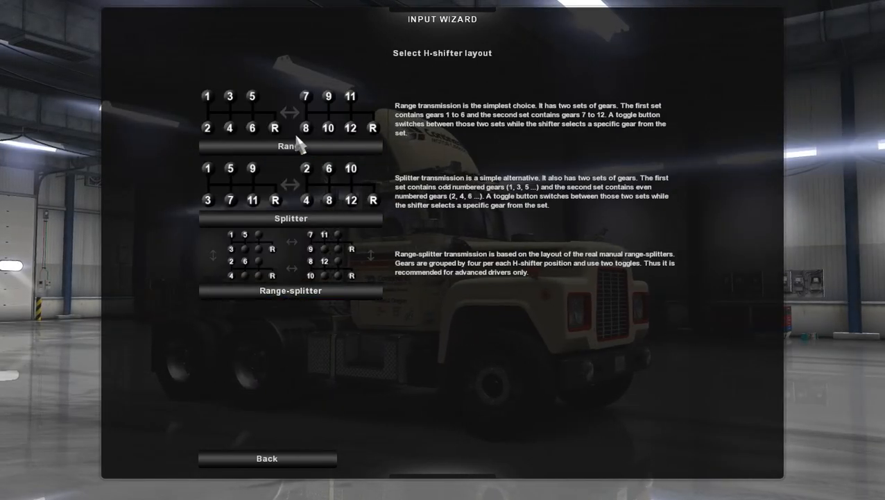
{"action": "left_click", "coordinate": [289, 146]}
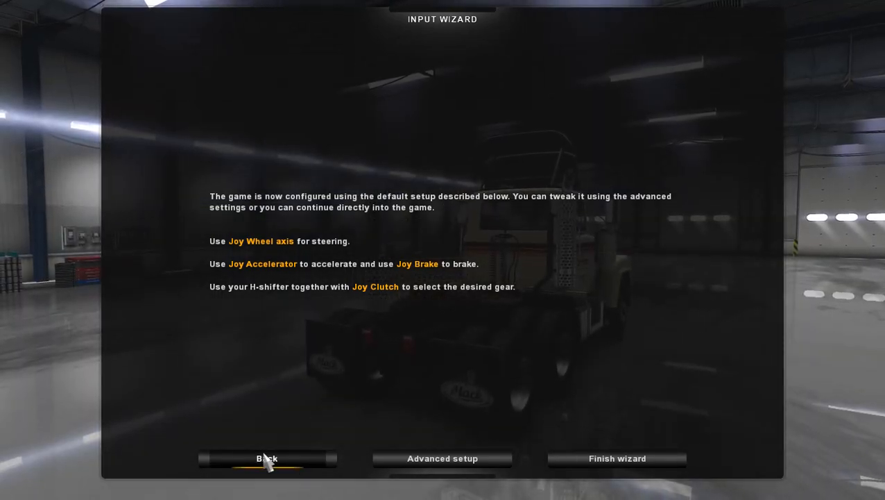
{"action": "left_click", "coordinate": [264, 458]}
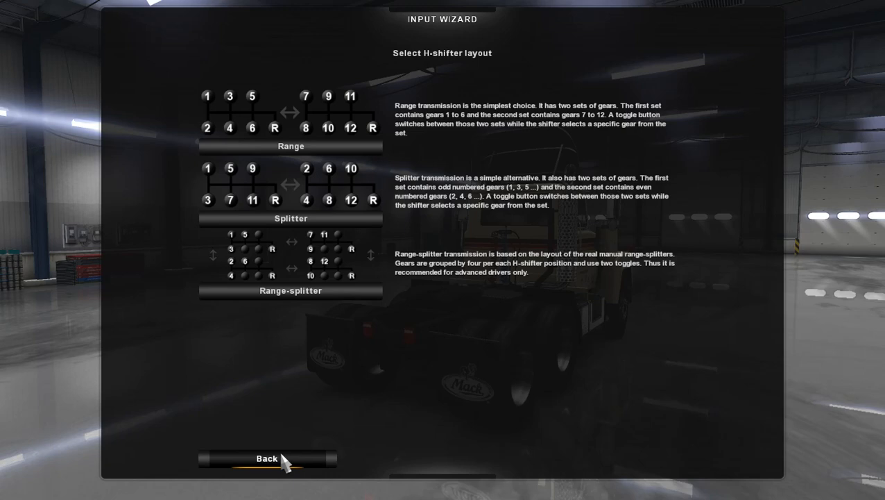
{"action": "left_click", "coordinate": [265, 456]}
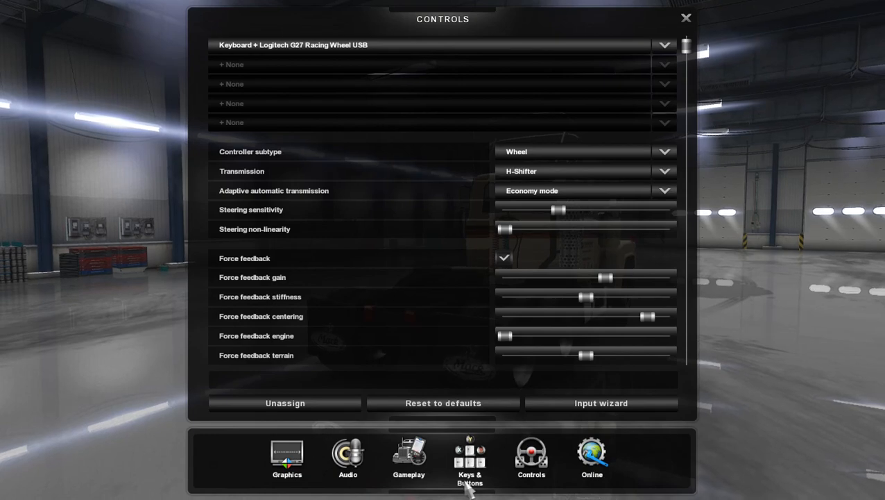
- Browse the Keys & Buttons truck control bindings, starting from Throttle
{"action": "left_click", "coordinate": [469, 456]}
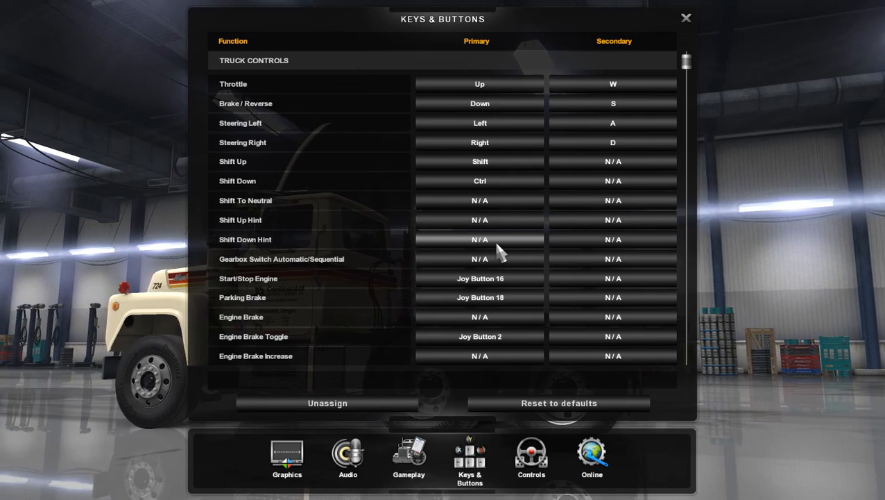
{"action": "scroll", "scroll_direction": "down", "scroll_amount": 3}
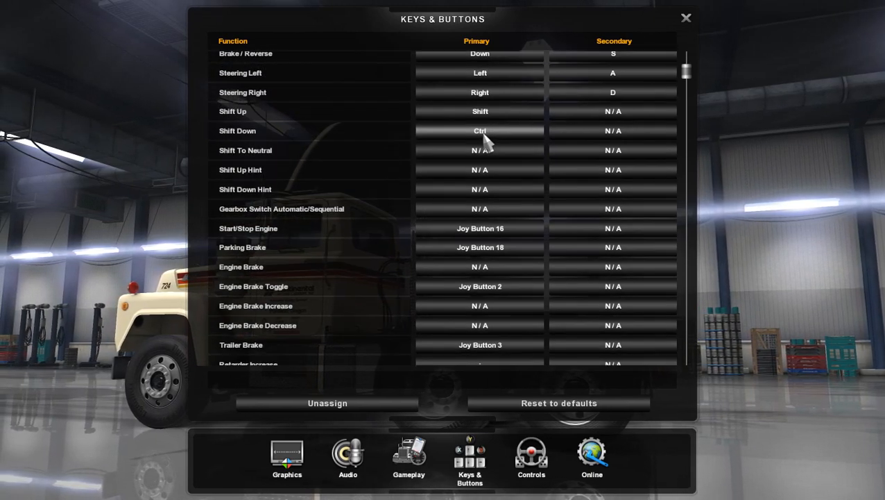
{"action": "scroll", "scroll_direction": "down", "scroll_amount": 3}
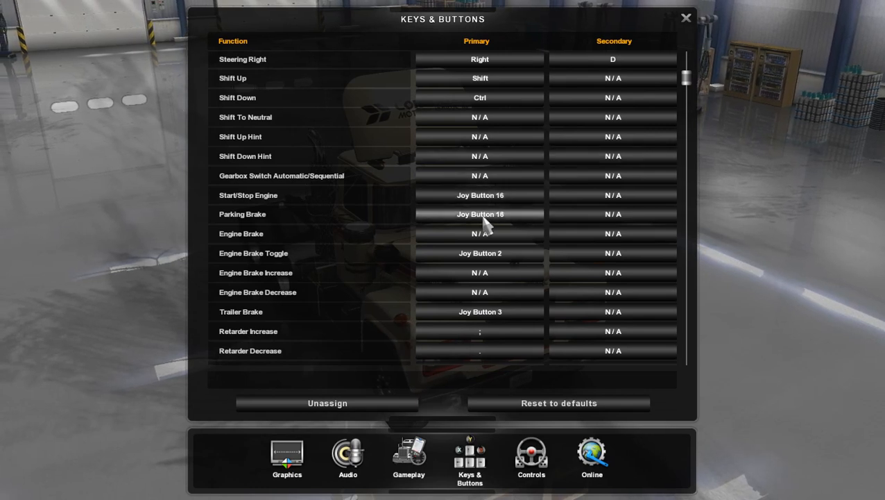
{"action": "scroll", "scroll_direction": "down", "scroll_amount": 3}
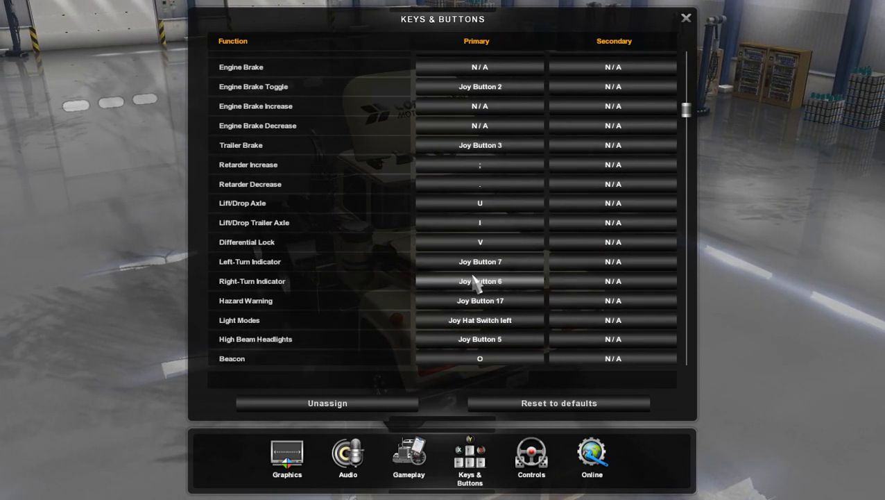
{"action": "scroll", "scroll_direction": "down", "scroll_amount": 3}
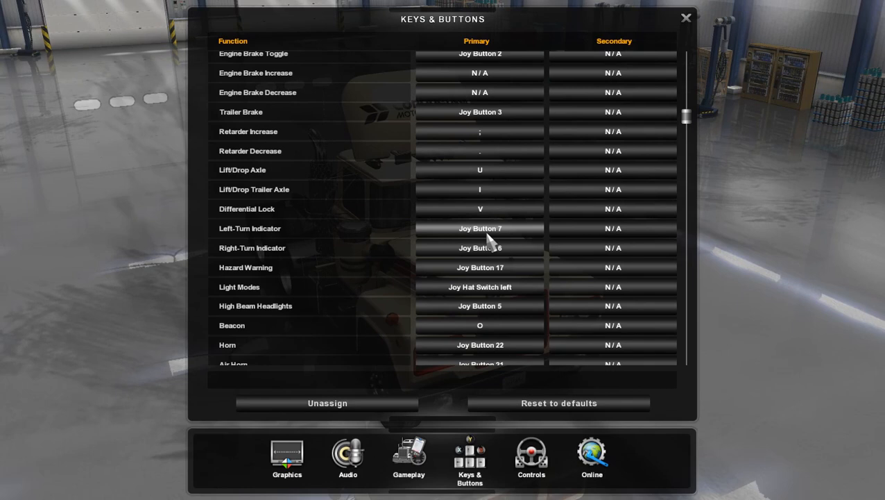
{"action": "mouse_move", "coordinate": [492, 256]}
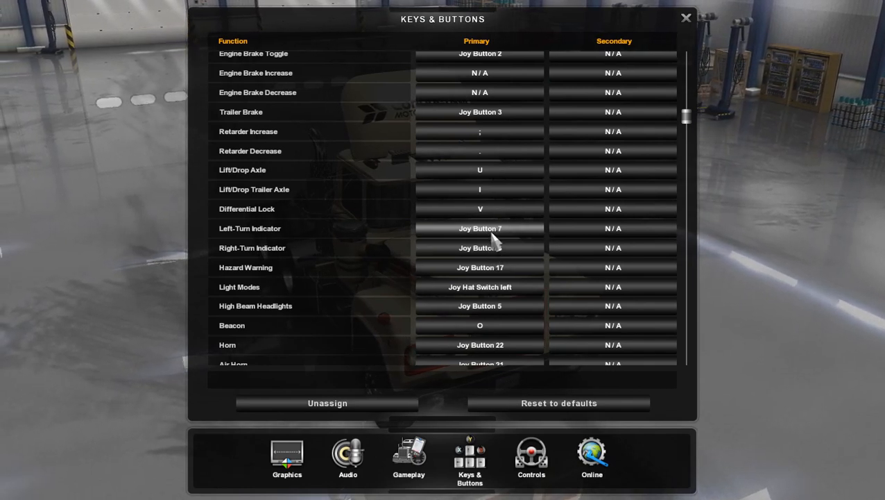
{"action": "mouse_move", "coordinate": [480, 268]}
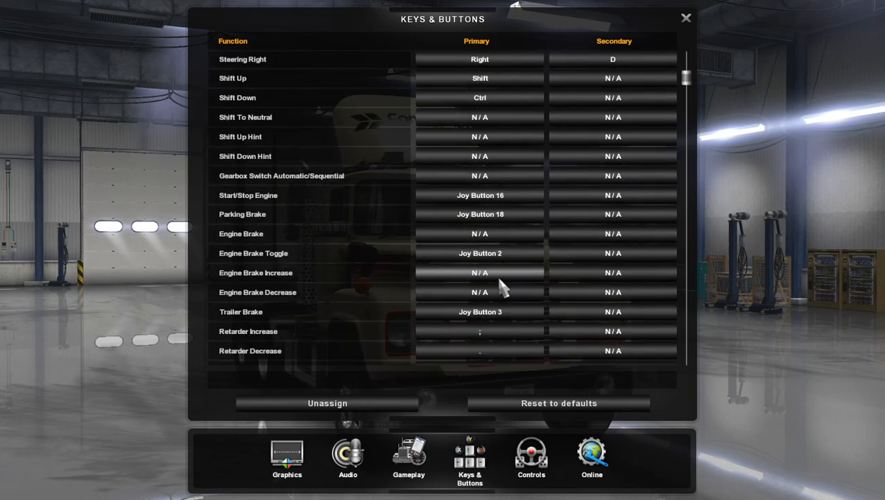
{"action": "mouse_move", "coordinate": [486, 220]}
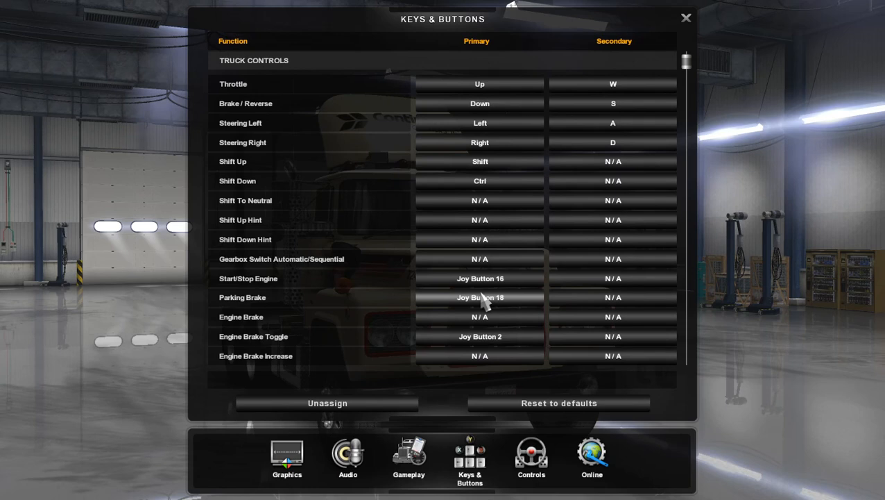
{"action": "mouse_move", "coordinate": [510, 64]}
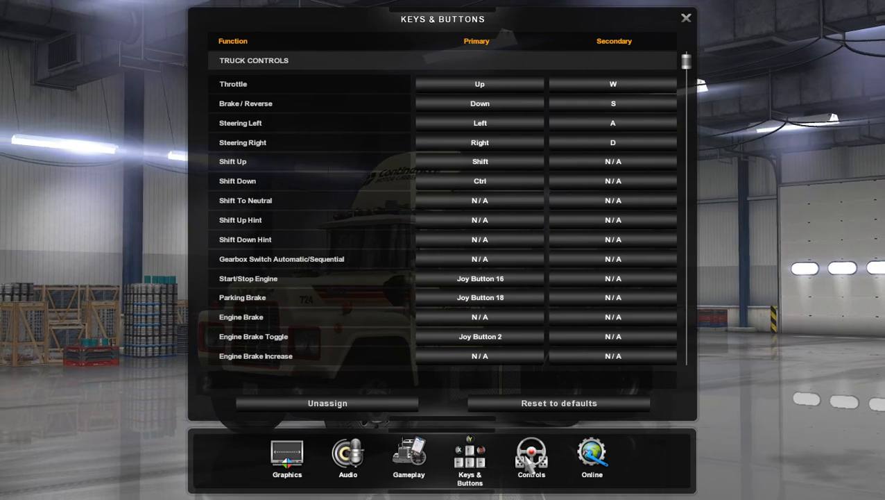
{"action": "left_click", "coordinate": [530, 466]}
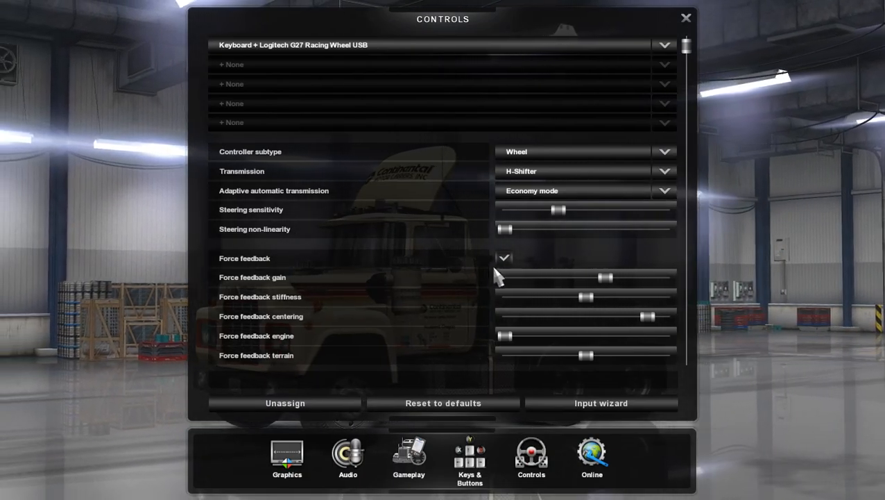
{"action": "scroll", "scroll_direction": "down", "scroll_amount": 3}
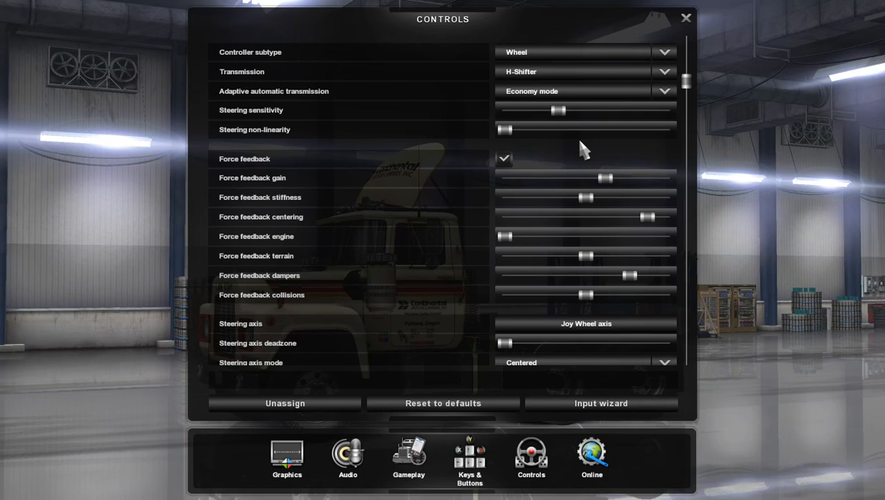
{"action": "scroll", "scroll_direction": "down", "scroll_amount": 3}
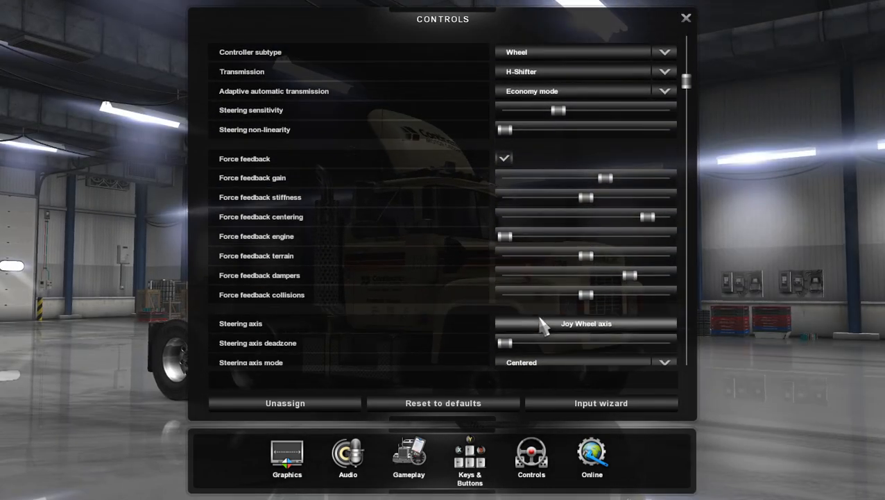
{"action": "scroll", "scroll_direction": "down", "scroll_amount": 3}
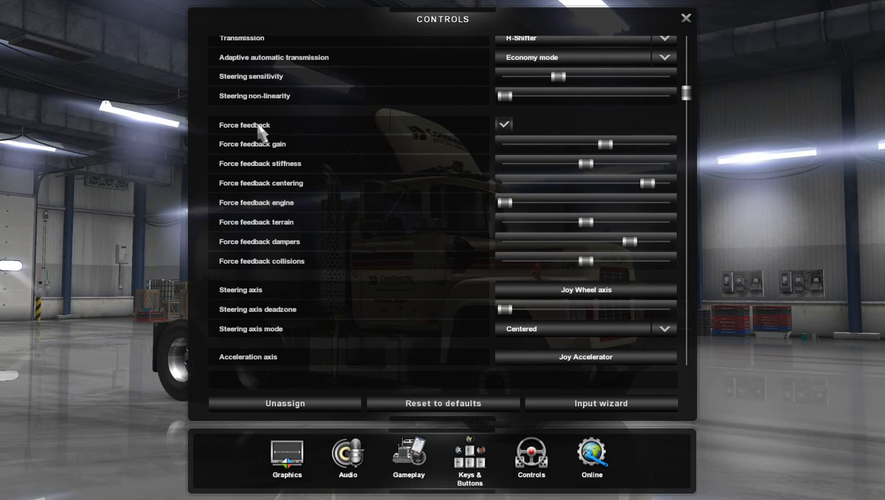
{"action": "mouse_move", "coordinate": [520, 129]}
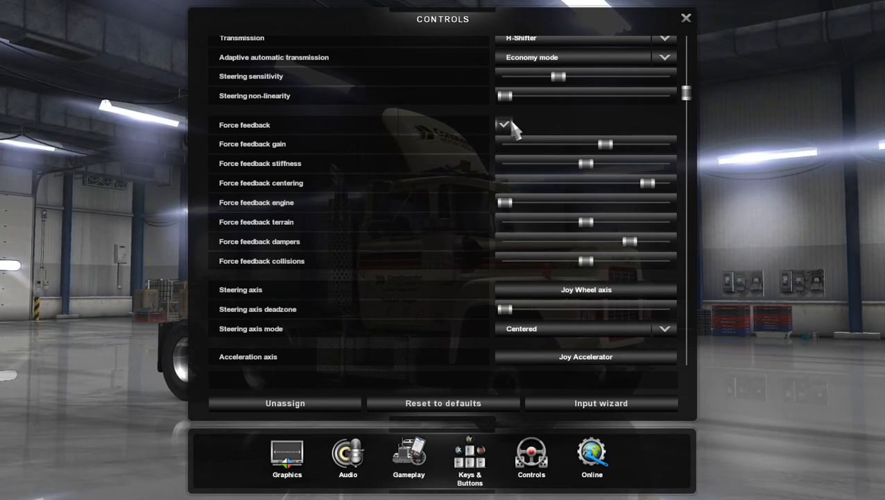
{"action": "left_click", "coordinate": [506, 125]}
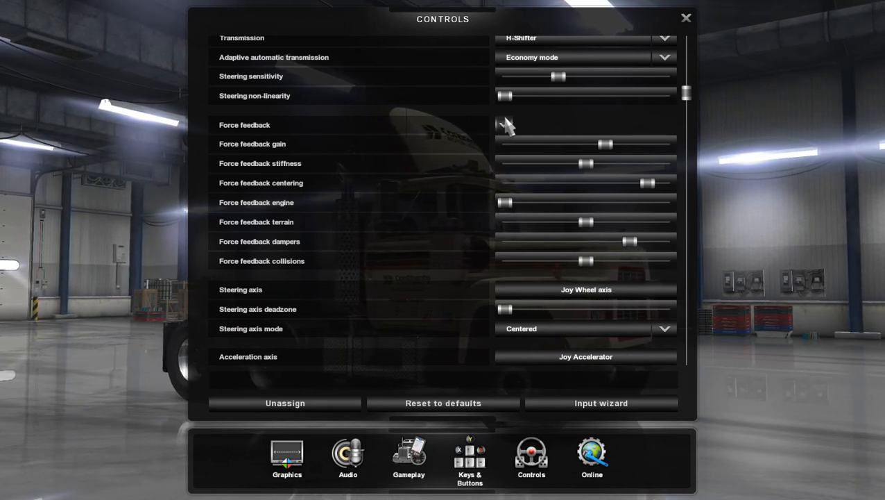
{"action": "left_click", "coordinate": [504, 124]}
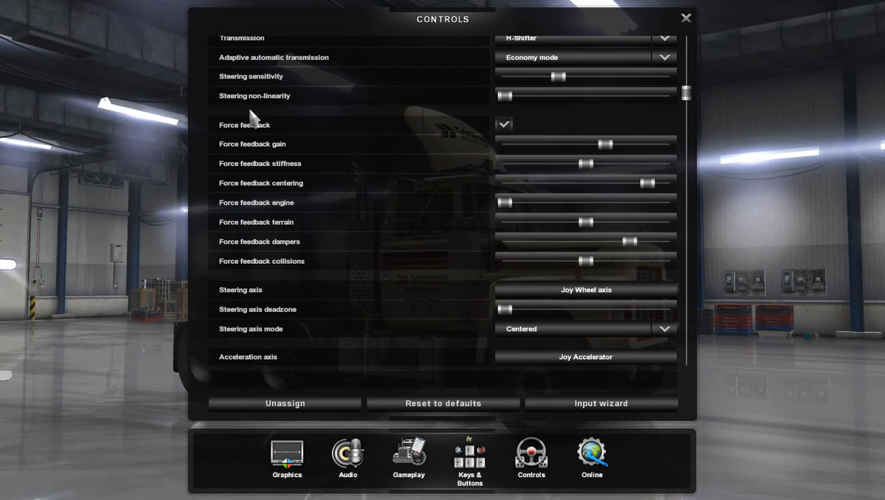
{"action": "mouse_move", "coordinate": [310, 269]}
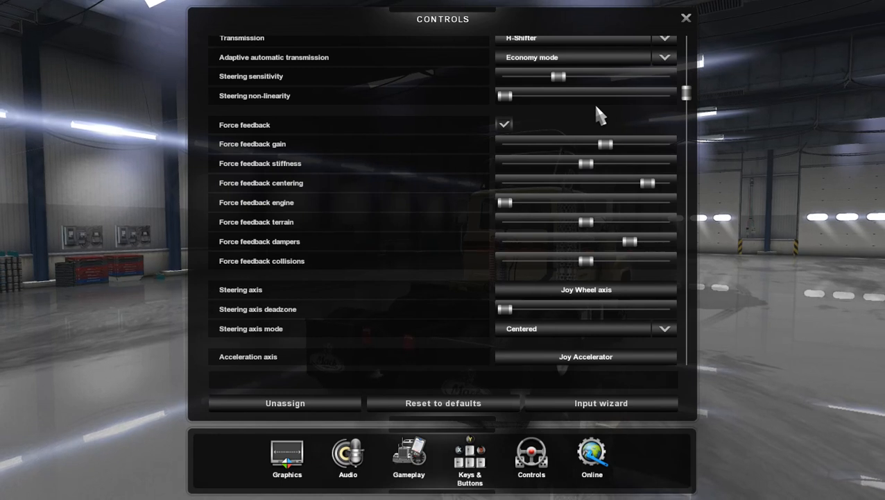
{"action": "mouse_move", "coordinate": [315, 115]}
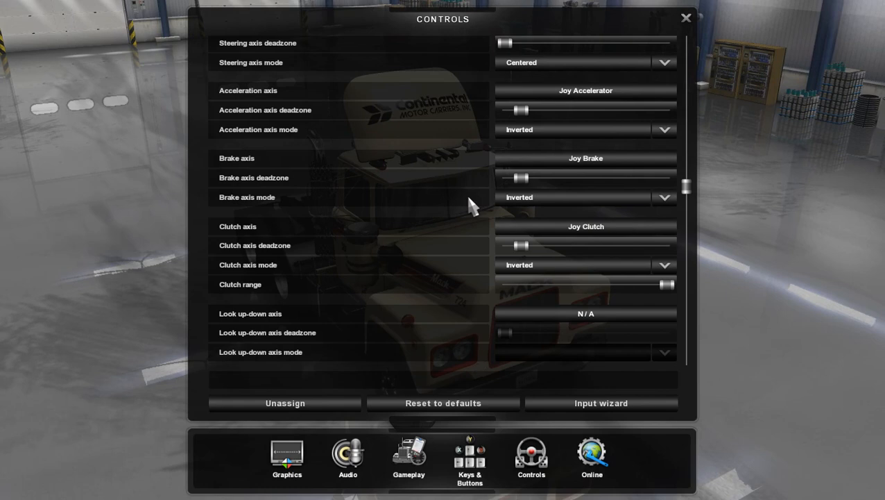
{"action": "scroll", "scroll_direction": "down", "scroll_amount": 3}
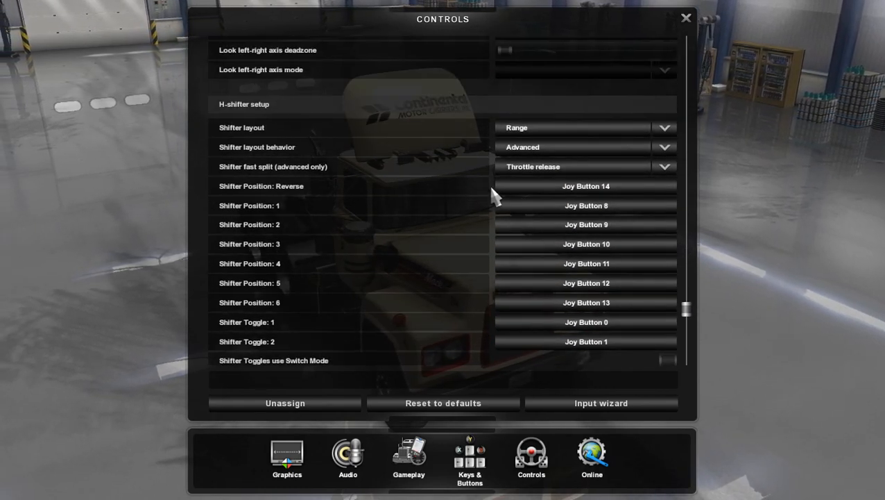
{"action": "mouse_move", "coordinate": [624, 208]}
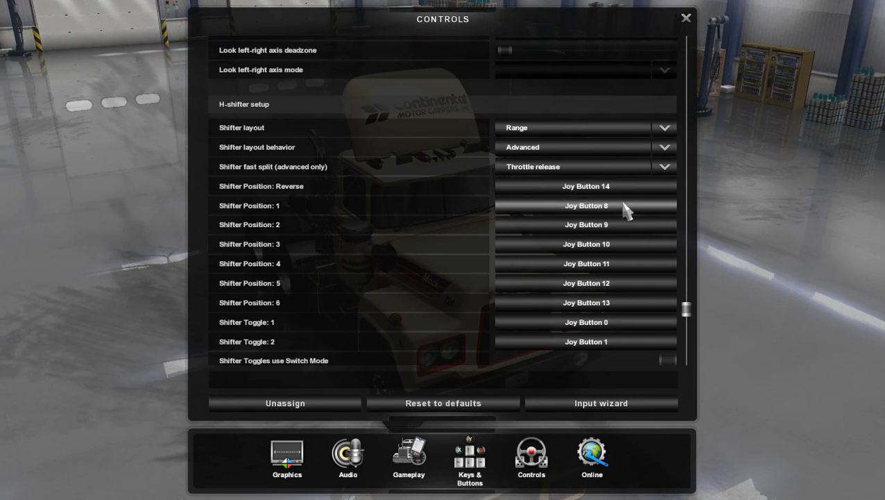
{"action": "scroll", "scroll_direction": "down", "scroll_amount": 3}
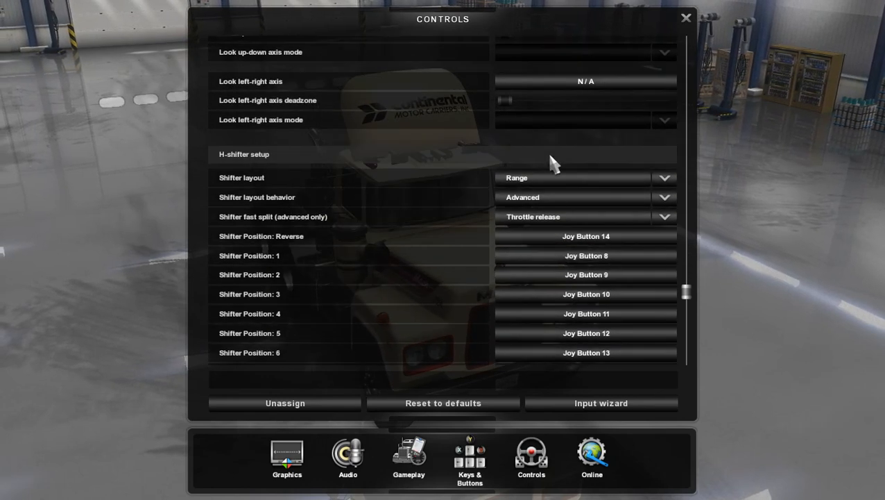
{"action": "left_click", "coordinate": [585, 178]}
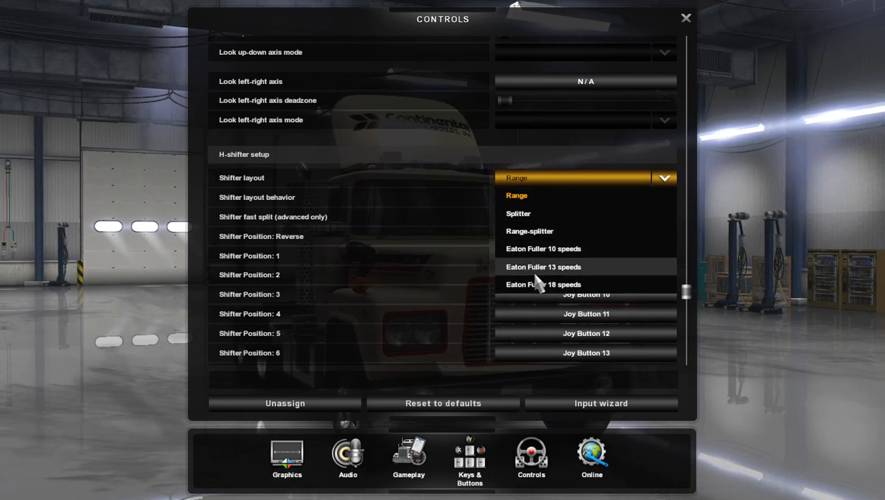
{"action": "mouse_move", "coordinate": [524, 239]}
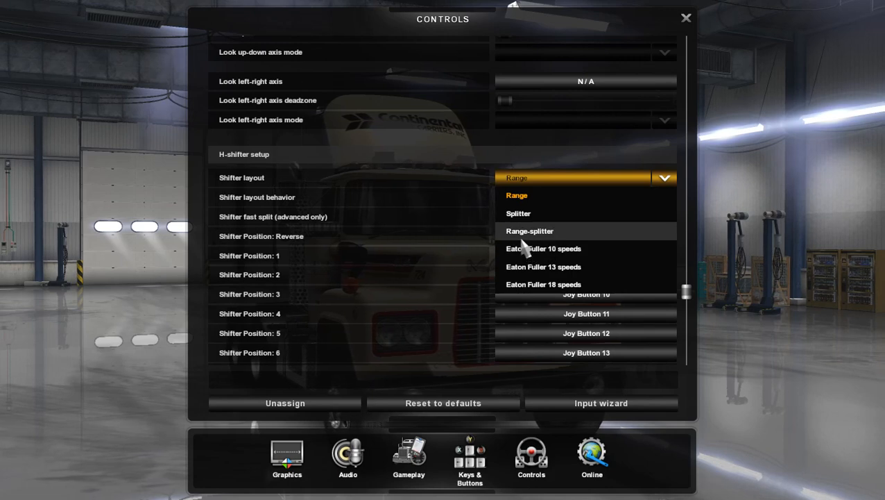
{"action": "mouse_move", "coordinate": [591, 248]}
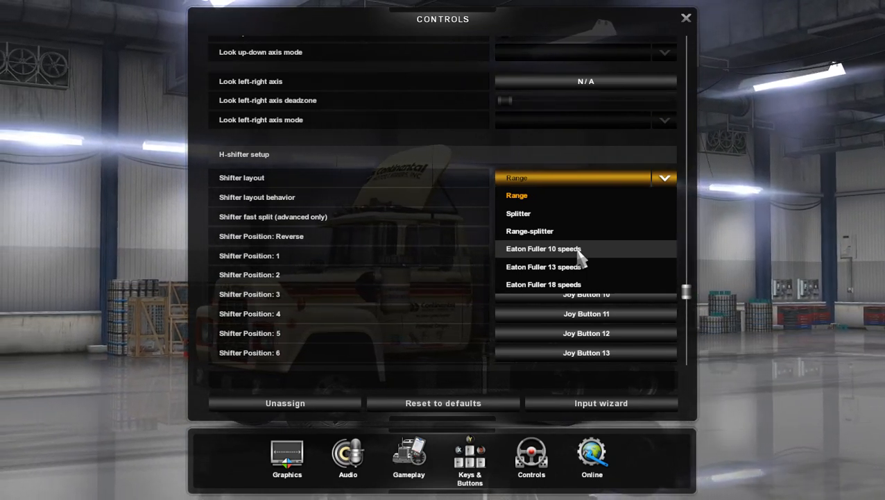
{"action": "mouse_move", "coordinate": [548, 231]}
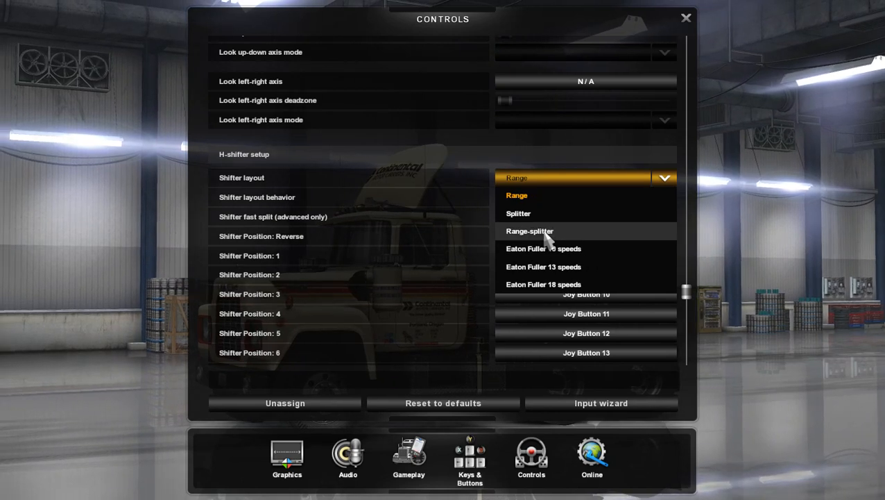
{"action": "mouse_move", "coordinate": [557, 259]}
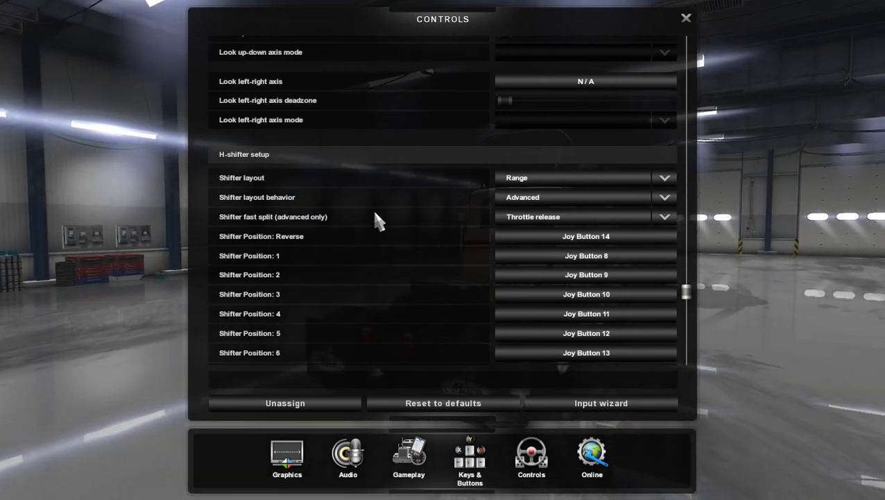
{"action": "mouse_move", "coordinate": [550, 216]}
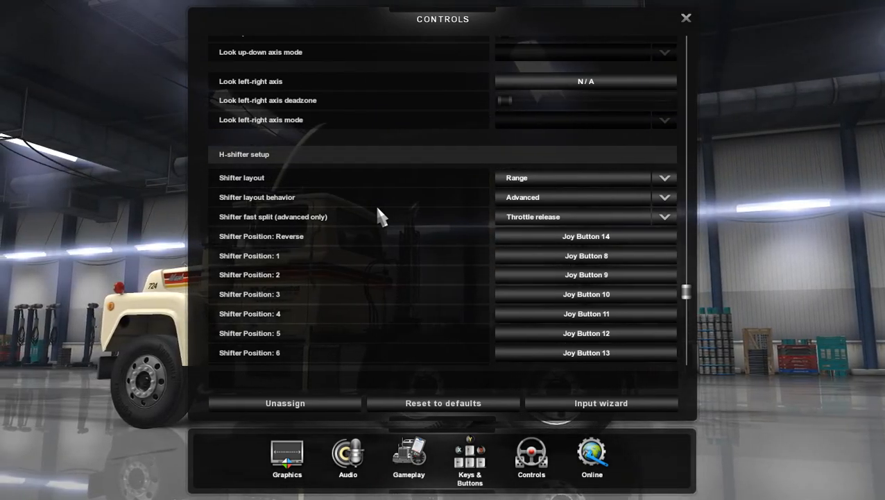
{"action": "mouse_move", "coordinate": [465, 216]}
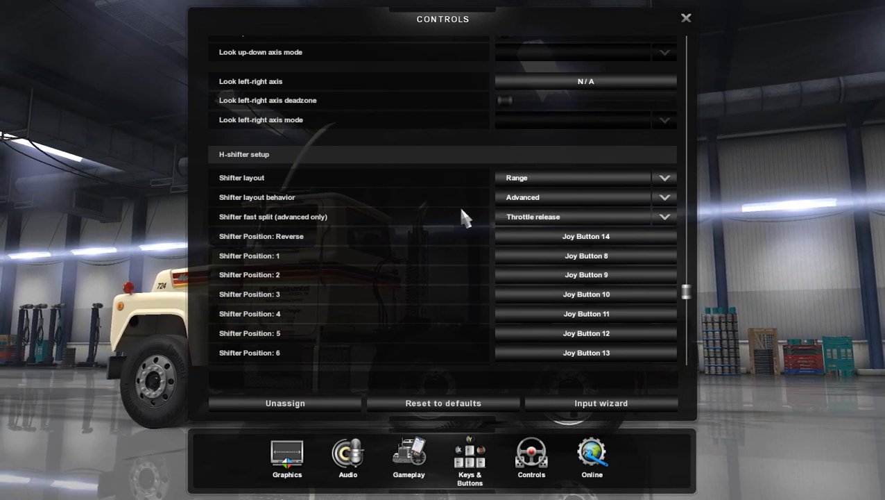
{"action": "mouse_move", "coordinate": [243, 224]}
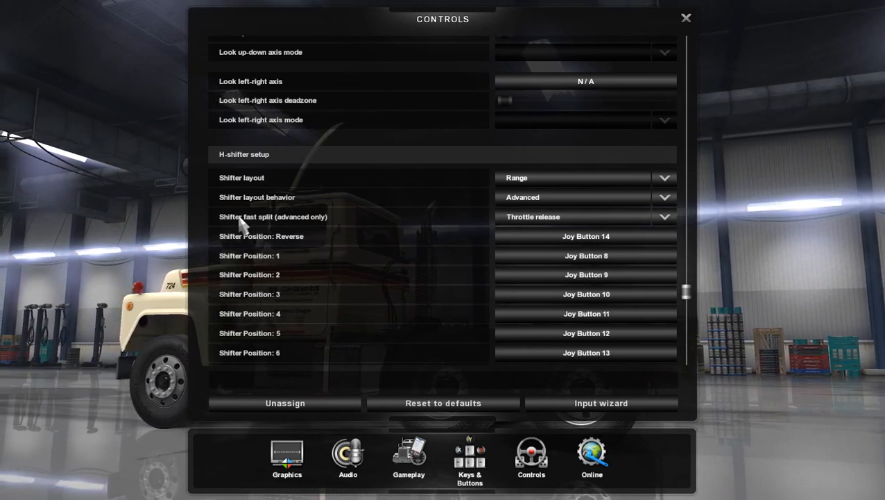
{"action": "mouse_move", "coordinate": [566, 222]}
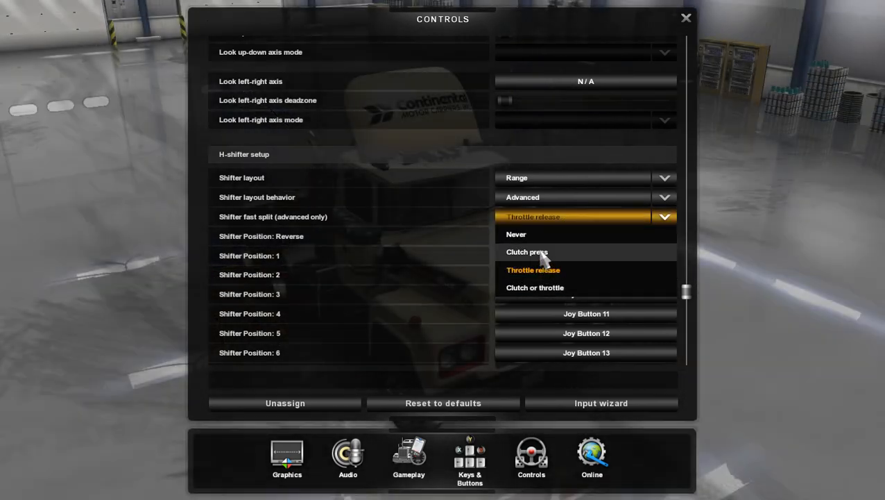
- Set Shifter fast split to Clutch press and close Controls to the garage screen
{"action": "left_click", "coordinate": [527, 252]}
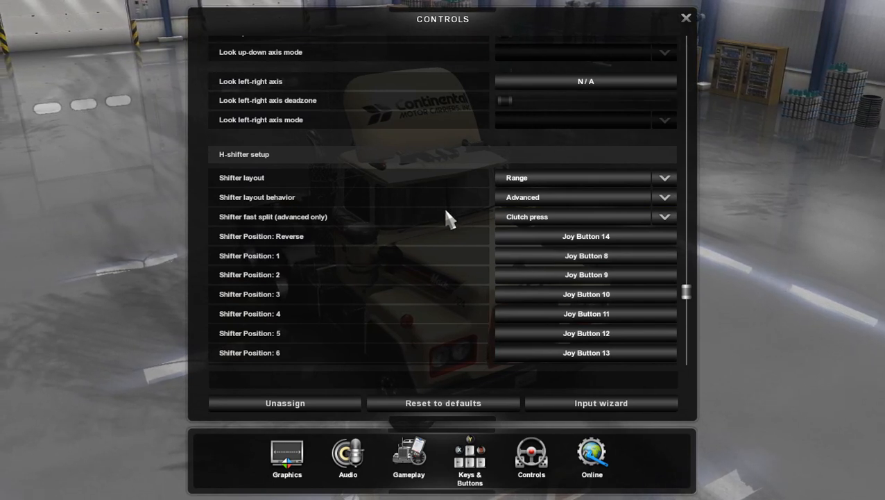
{"action": "mouse_move", "coordinate": [467, 217]}
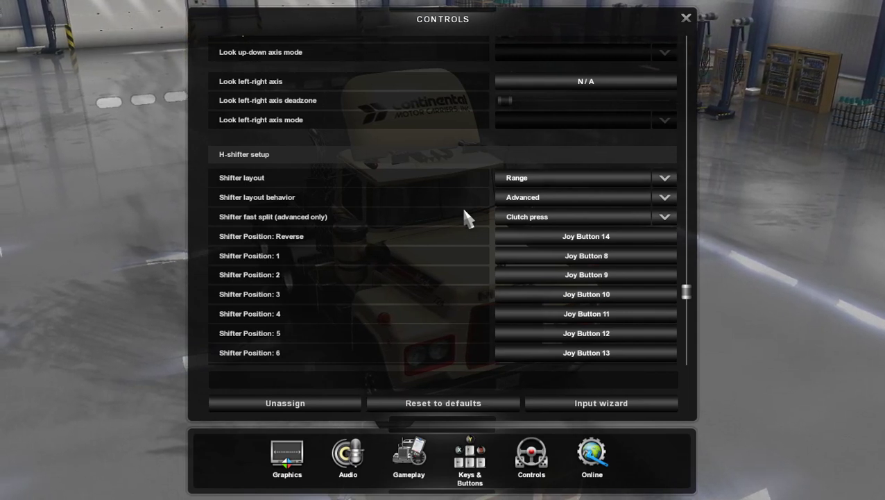
{"action": "scroll", "scroll_direction": "down", "scroll_amount": 3}
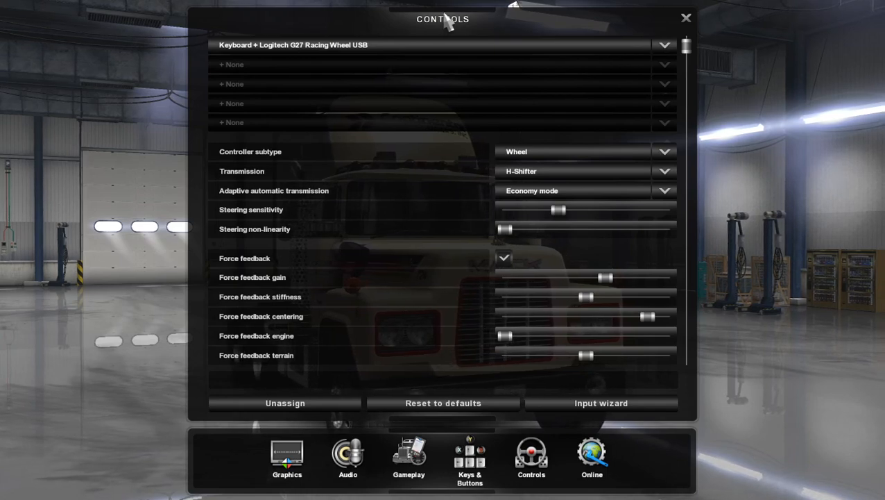
{"action": "mouse_move", "coordinate": [687, 21]}
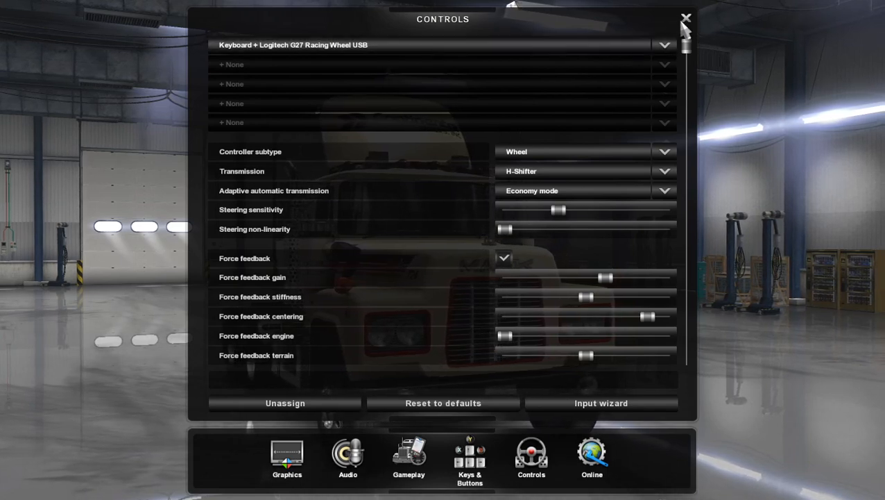
{"action": "left_click", "coordinate": [686, 19]}
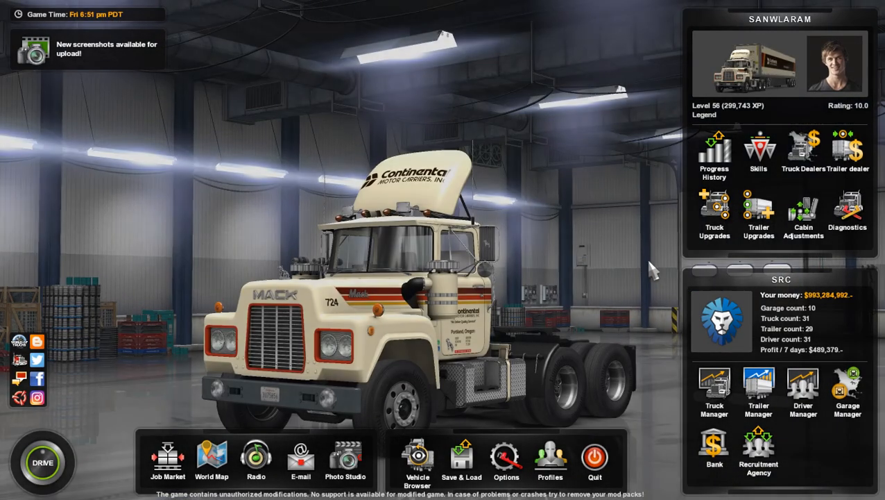